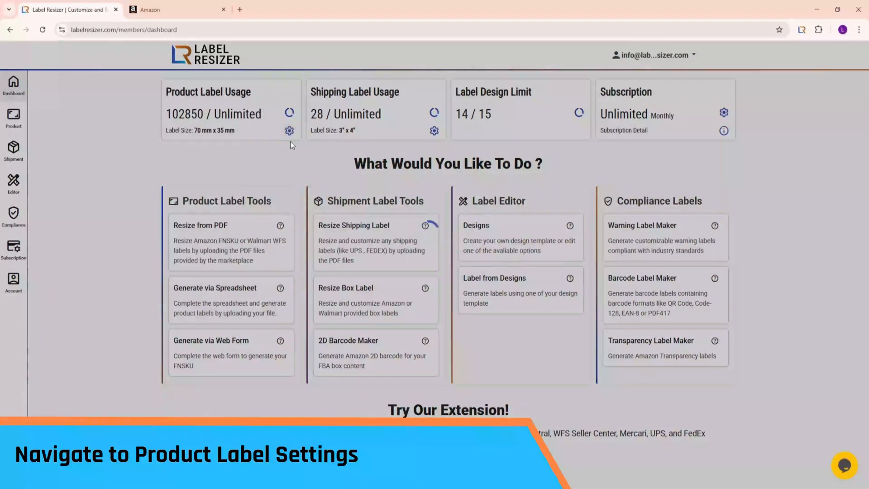
# Enable Add Item Number with the plain Number numeration type in Product Label Settings and save
pyautogui.click(289, 131)
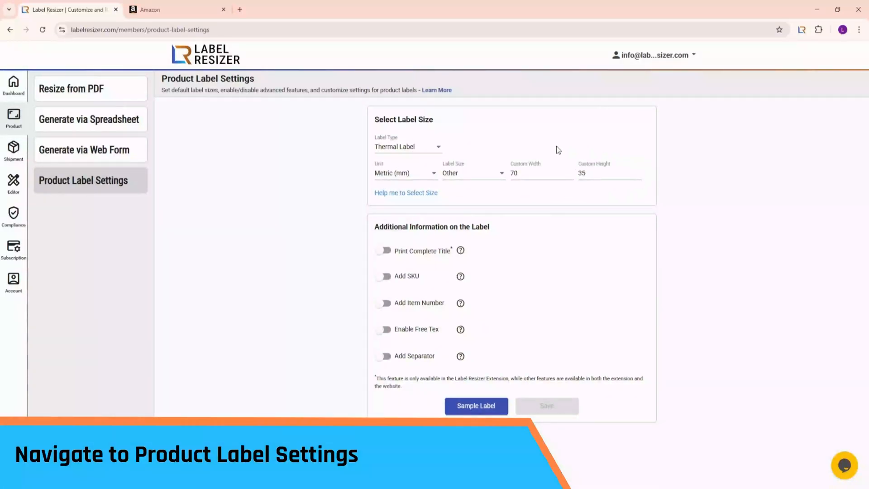
pyautogui.moveTo(498, 198)
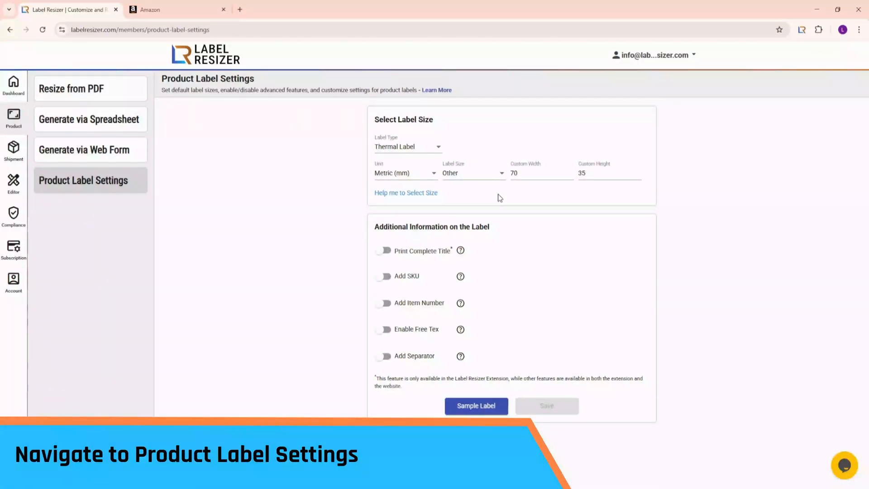
pyautogui.click(384, 303)
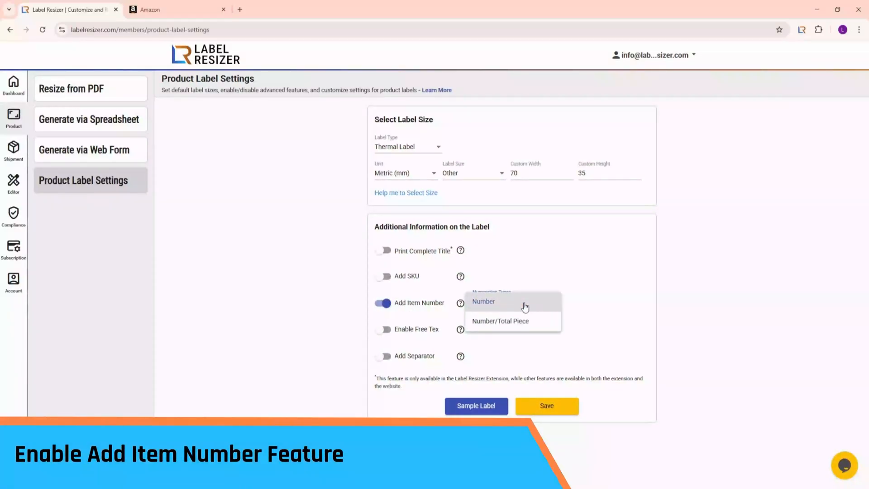
pyautogui.moveTo(529, 326)
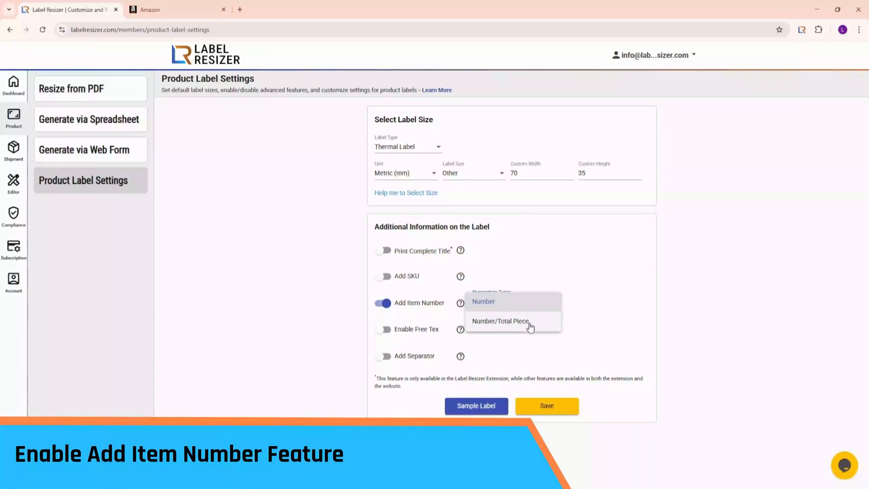
pyautogui.moveTo(515, 306)
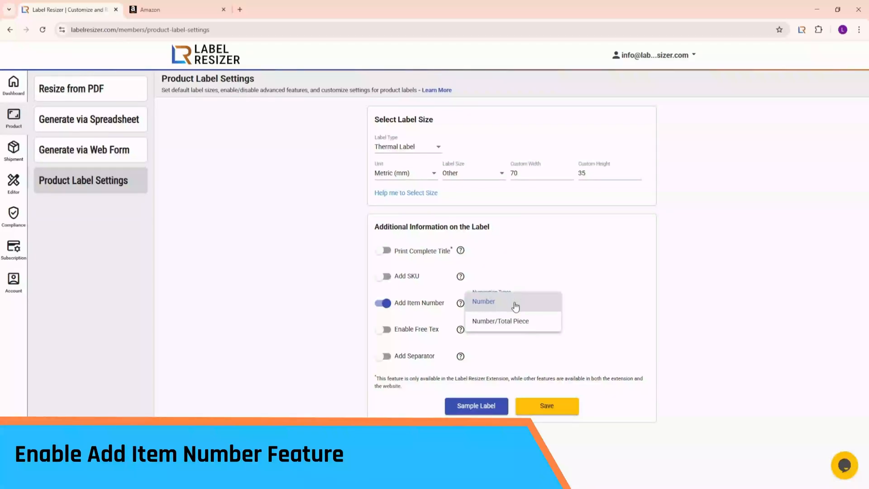
pyautogui.click(484, 301)
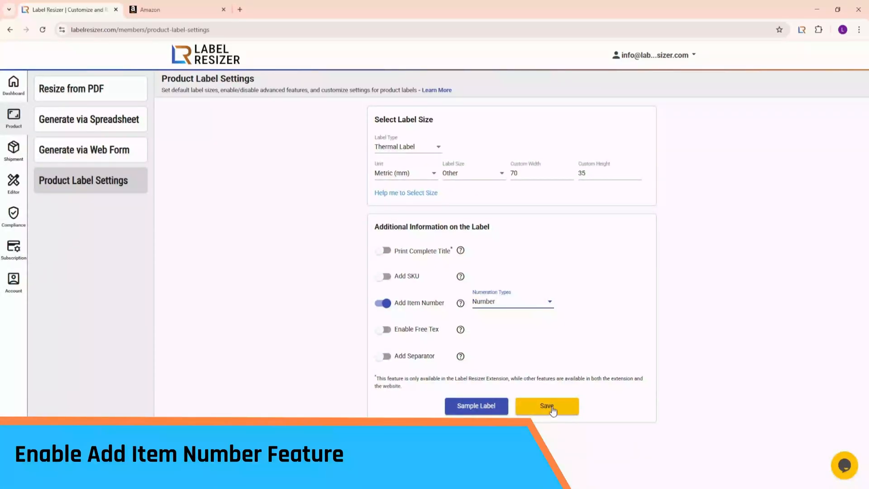
pyautogui.click(545, 405)
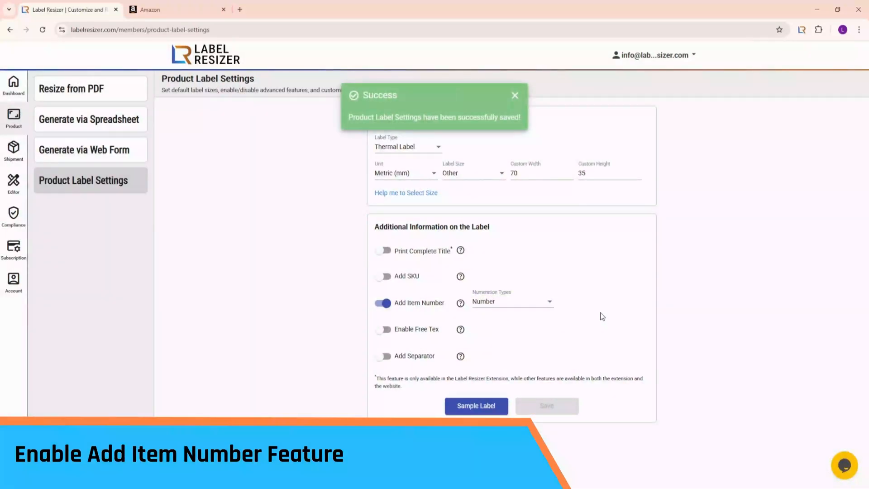
pyautogui.click(514, 95)
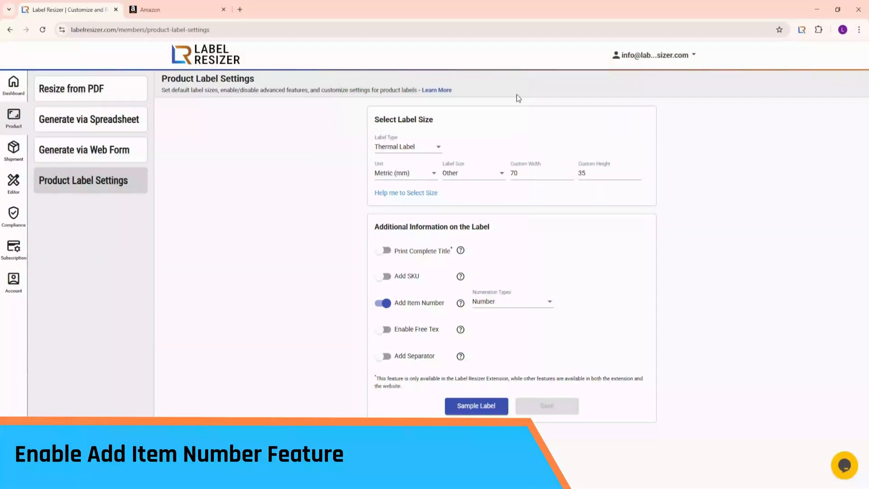
pyautogui.moveTo(525, 123)
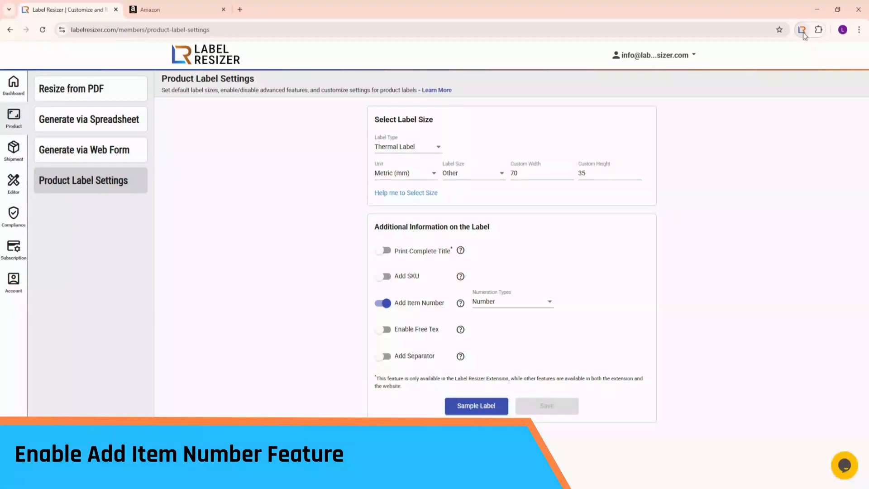
# Generate resized labels for 100 of each SKU from Seller Central and review the 200-page PDF
pyautogui.click(802, 29)
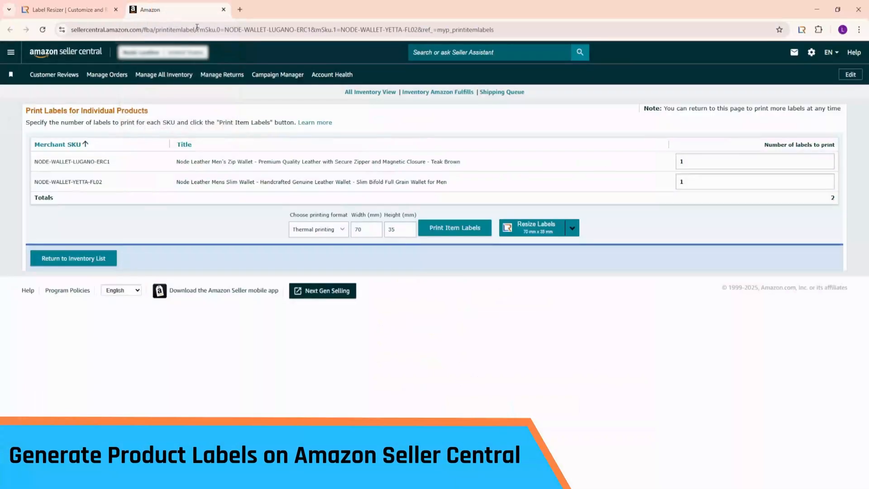
pyautogui.click(754, 161)
pyautogui.write('00')
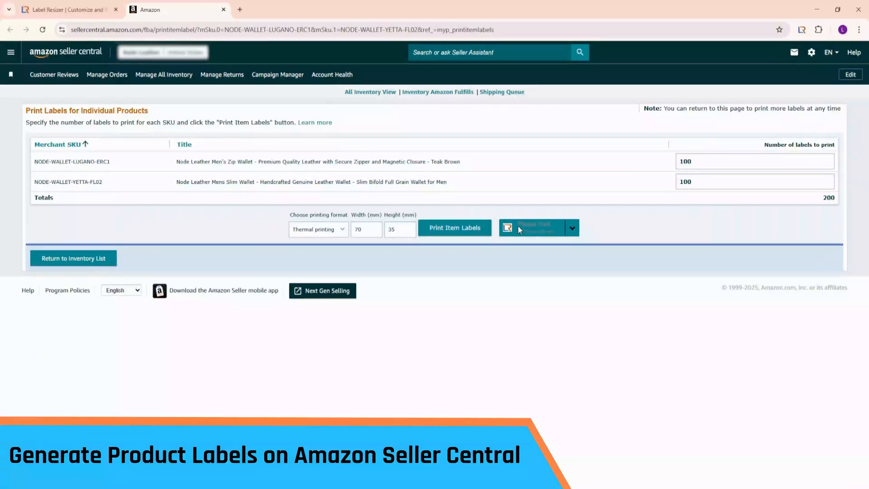
pyautogui.click(507, 227)
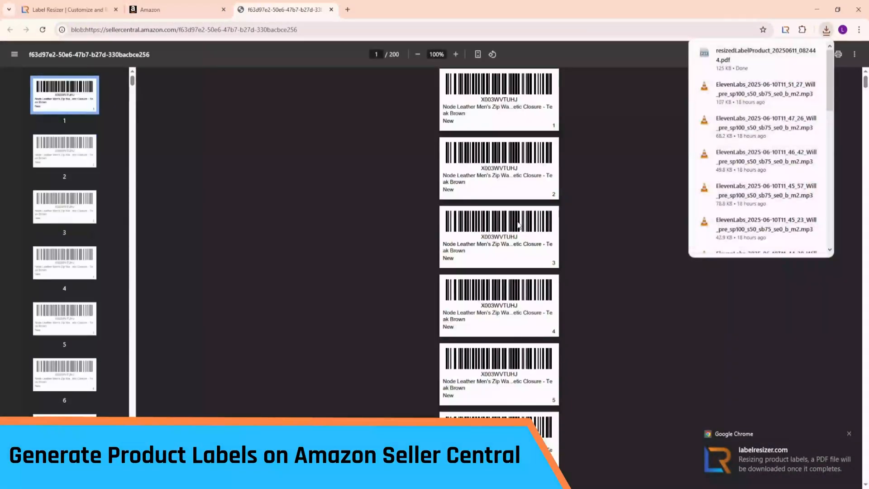
pyautogui.click(455, 54)
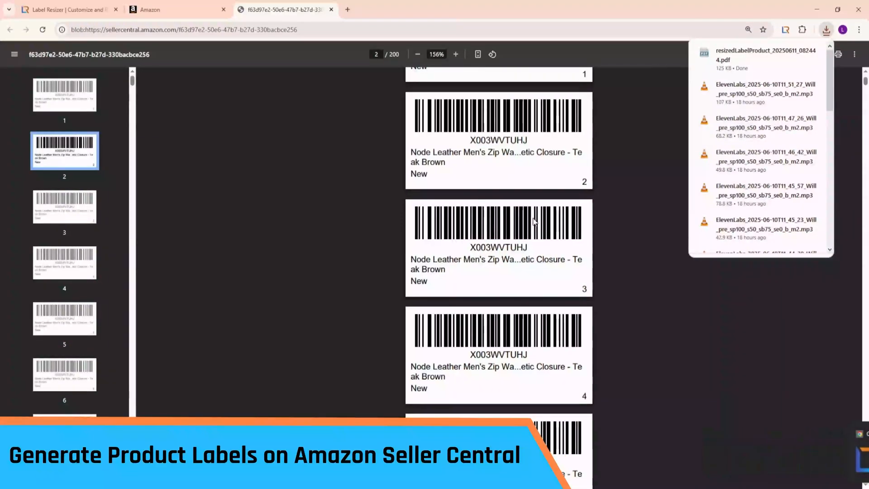
pyautogui.scroll(-3)
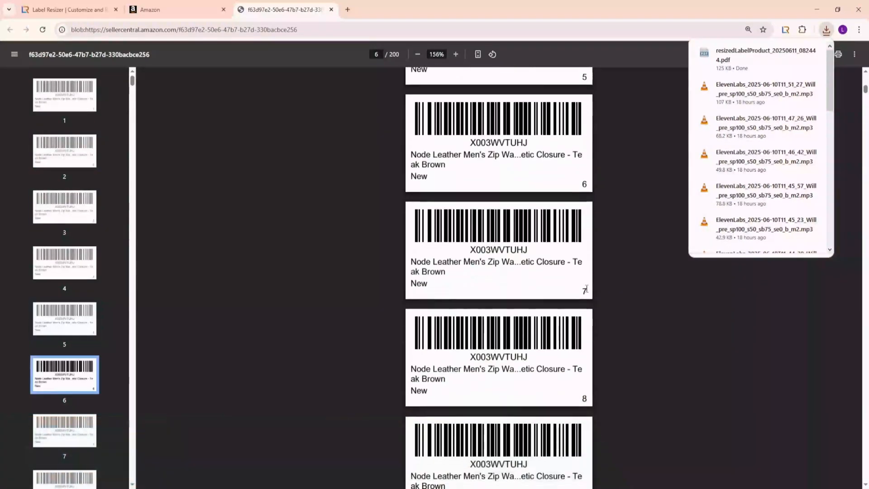
pyautogui.scroll(-3)
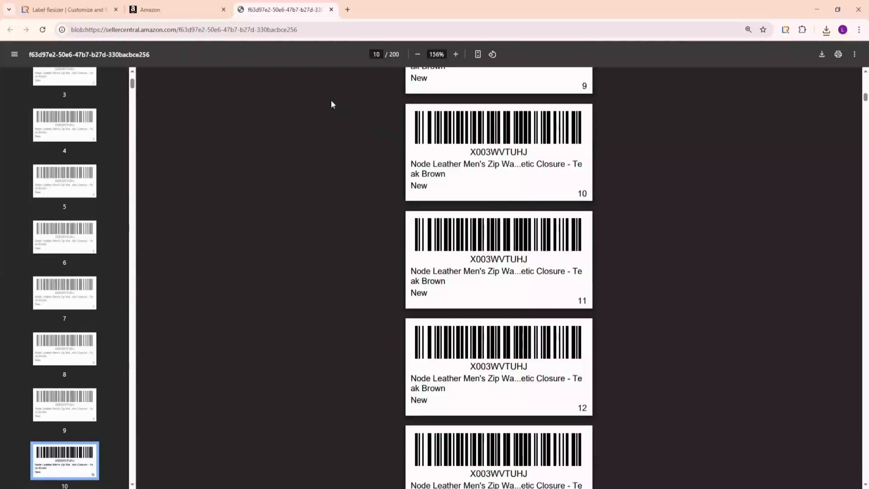
pyautogui.moveTo(178, 9)
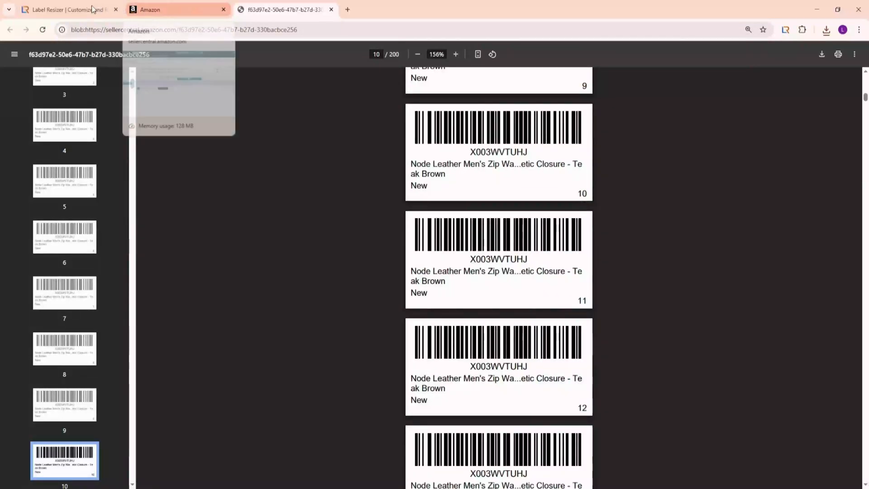
# Switch the numbering style to number-over-total (e.g. 7/100) and save the settings
pyautogui.click(66, 9)
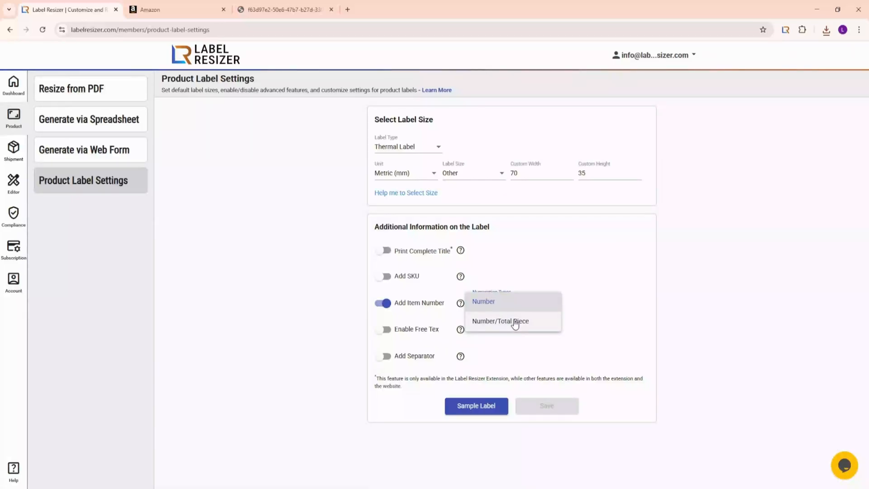
pyautogui.click(499, 320)
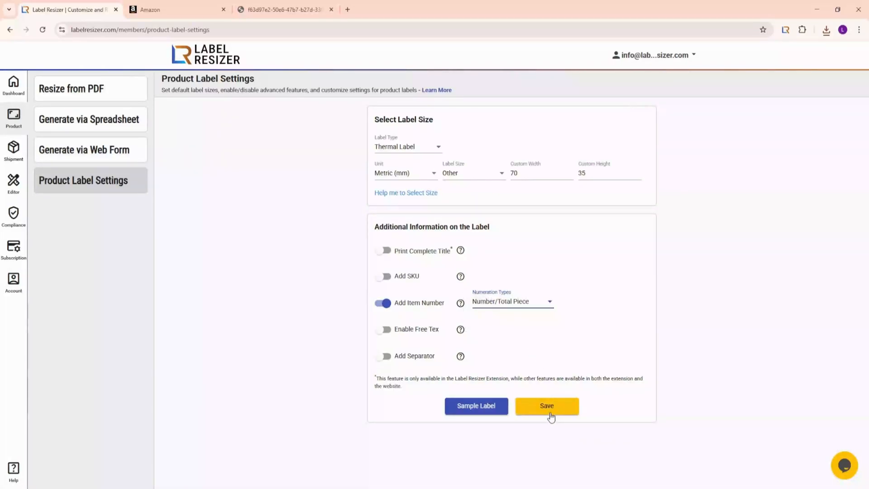
pyautogui.click(546, 406)
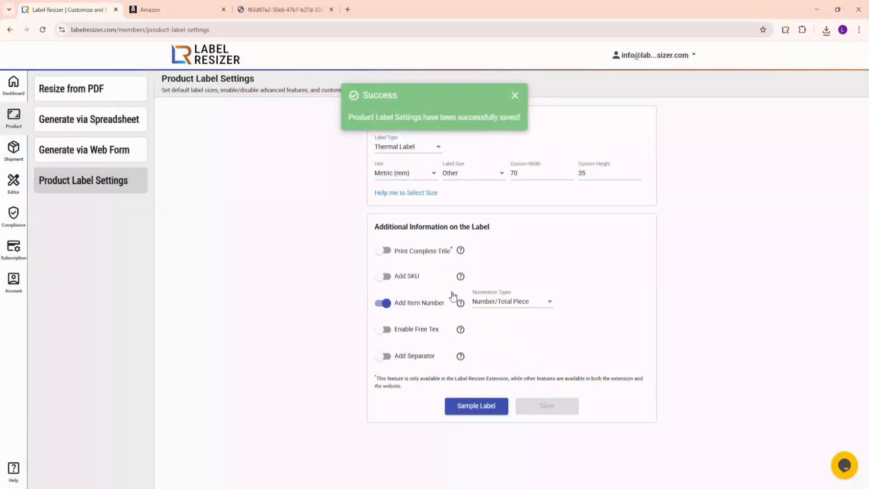
pyautogui.click(178, 9)
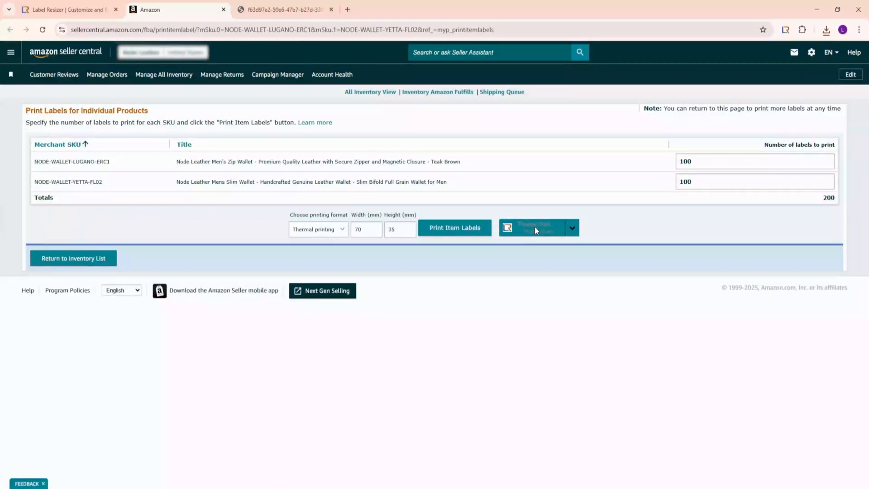
# Regenerate the 200-label PDF and scroll through labels marked like 7/100 and 8/100
pyautogui.click(454, 228)
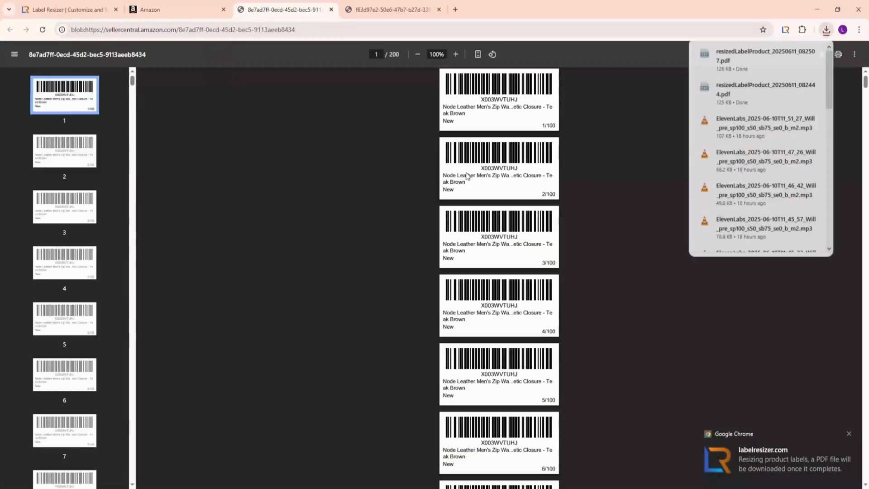
pyautogui.click(455, 54)
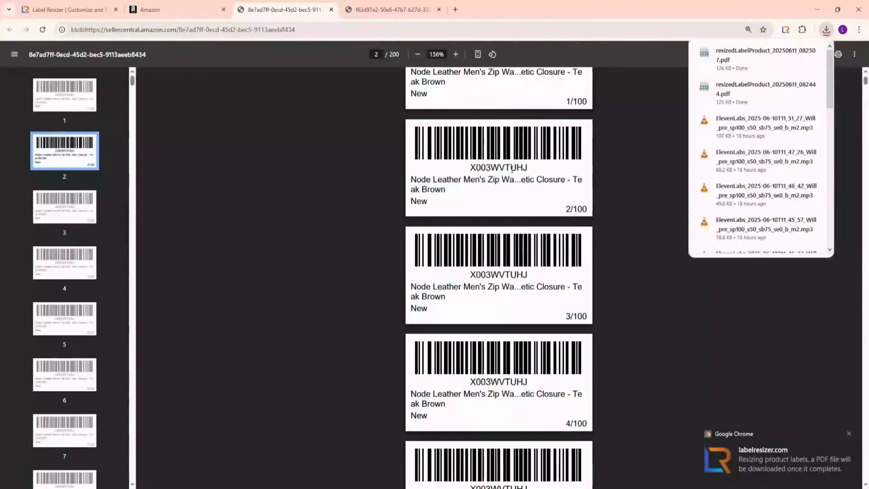
pyautogui.scroll(-3)
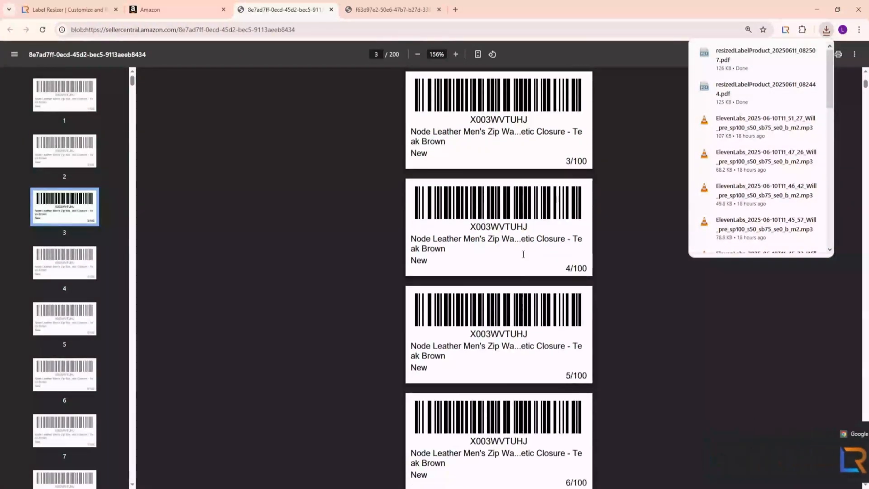
pyautogui.scroll(-3)
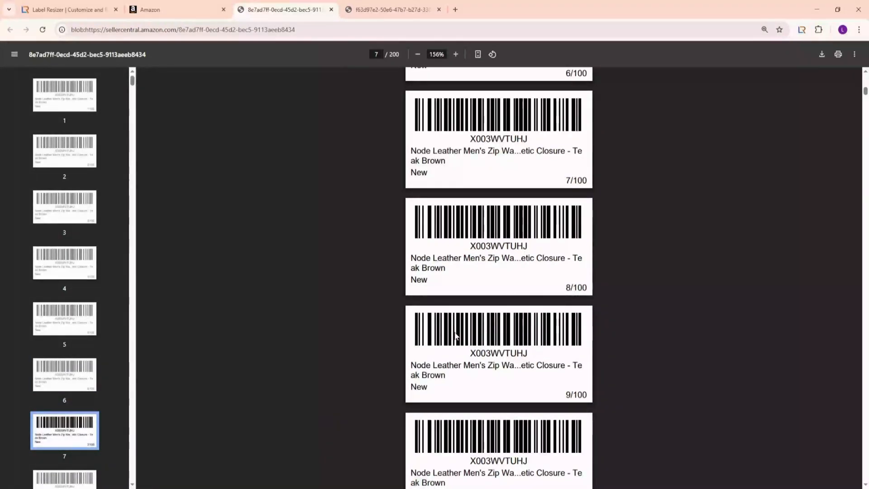
pyautogui.moveTo(410, 307)
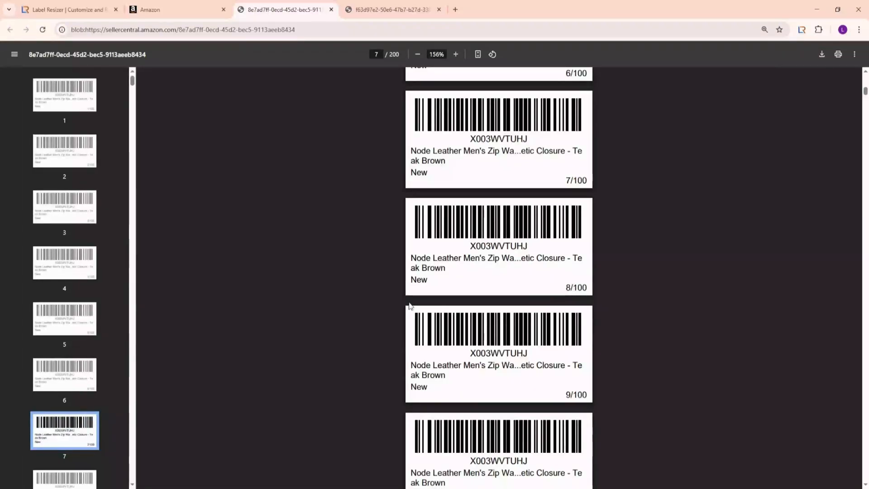
# Print the 200 item labels to a PDF from Seller Central and go to Resize from PDF
pyautogui.click(177, 9)
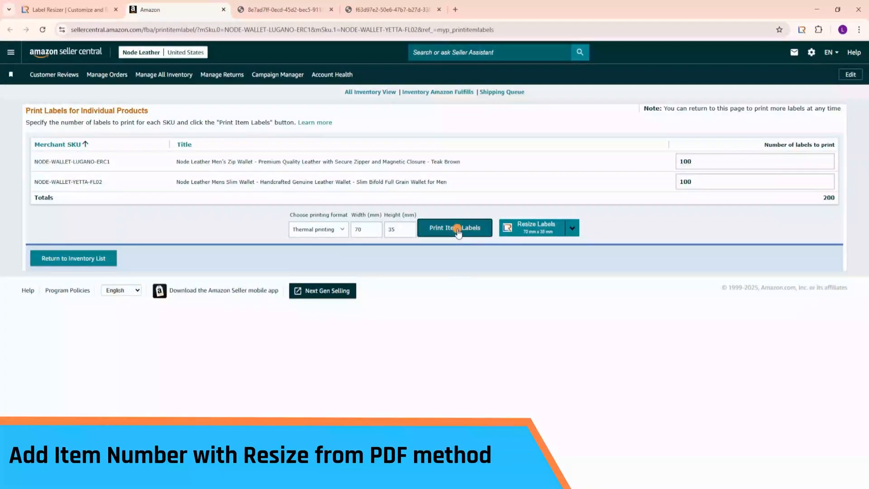
pyautogui.click(454, 227)
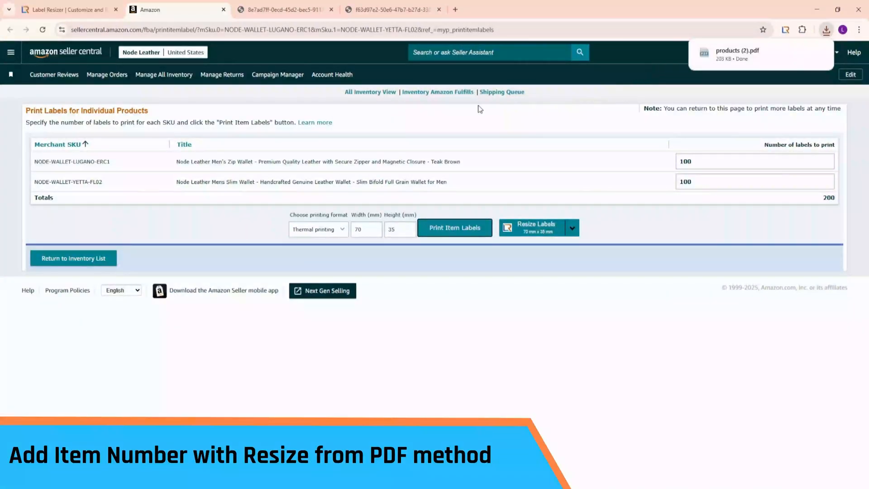
pyautogui.click(66, 9)
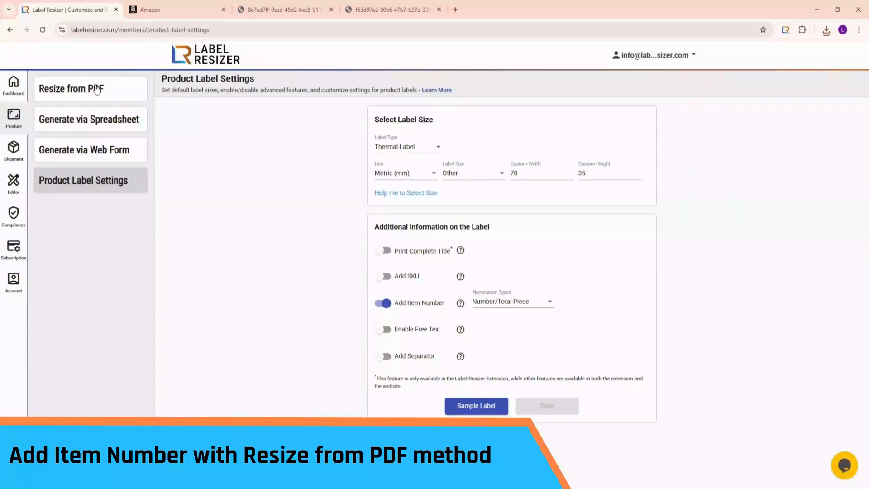
pyautogui.click(71, 88)
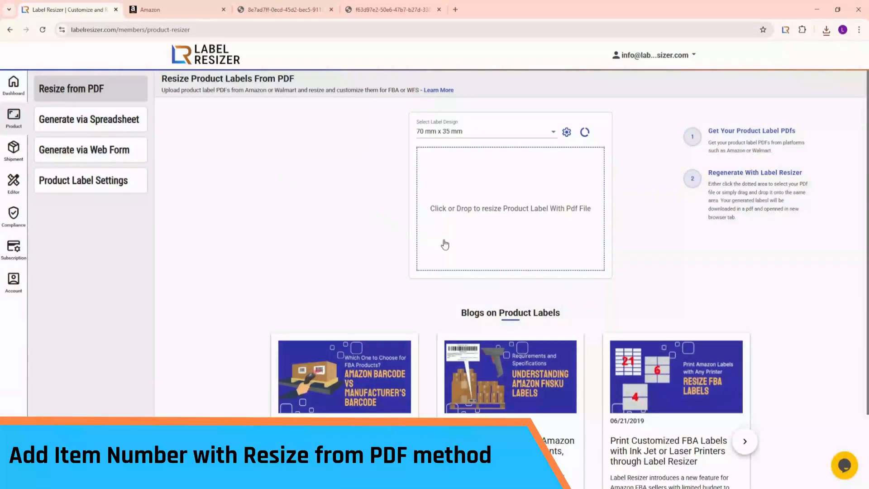
# Upload products (2).pdf and review the resized 200-page PDF with labels like 3/100
pyautogui.click(509, 208)
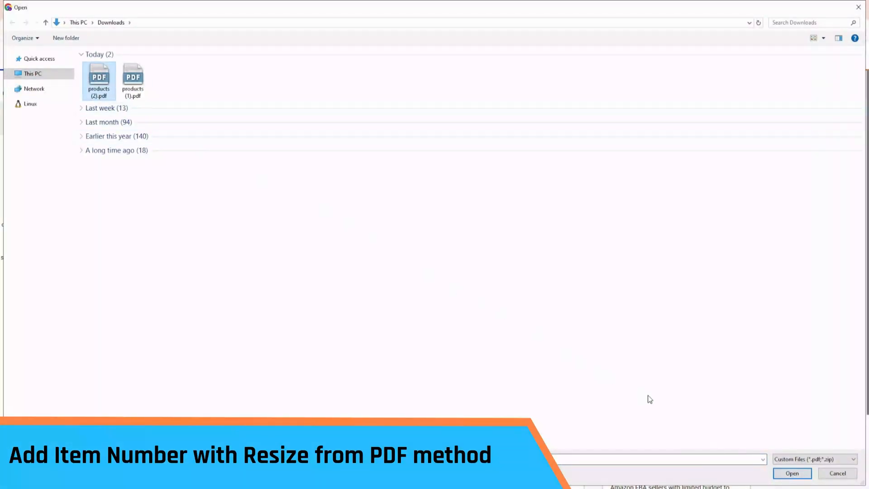
pyautogui.click(791, 473)
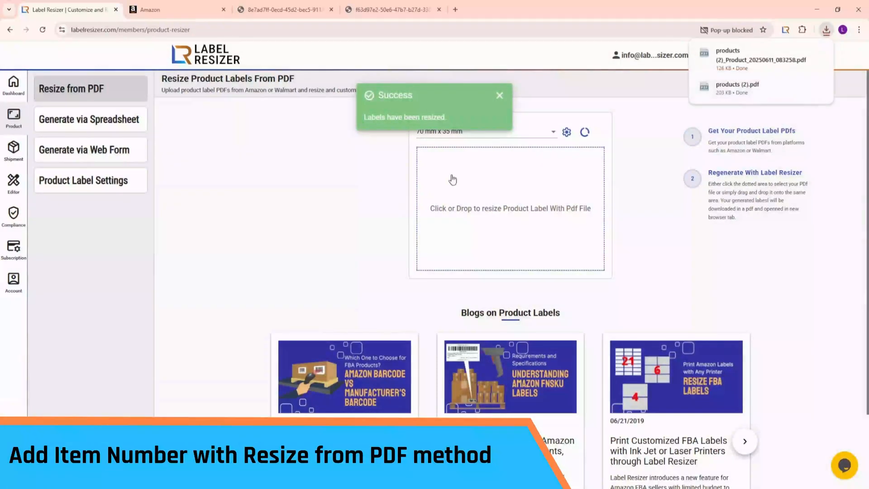
pyautogui.click(759, 60)
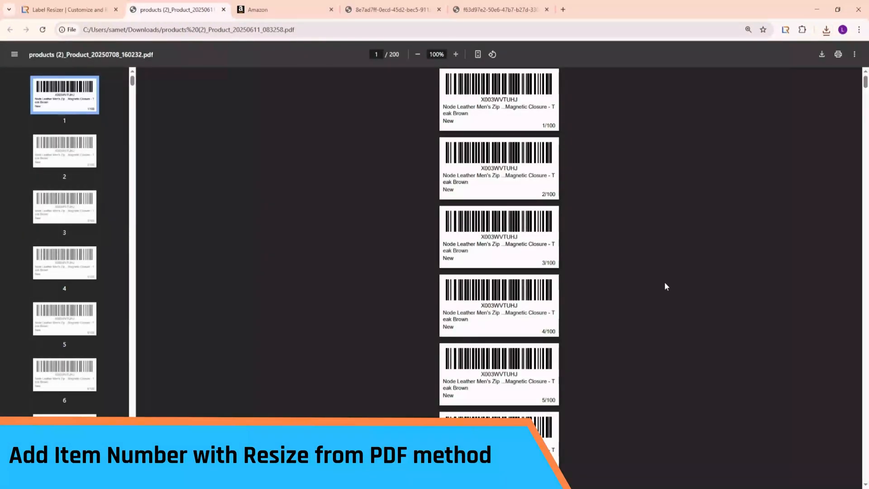
pyautogui.click(455, 54)
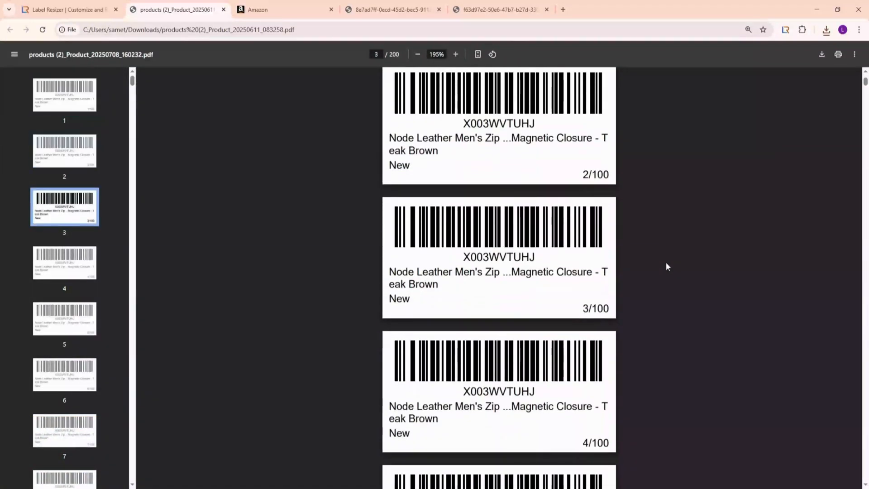
pyautogui.scroll(-3)
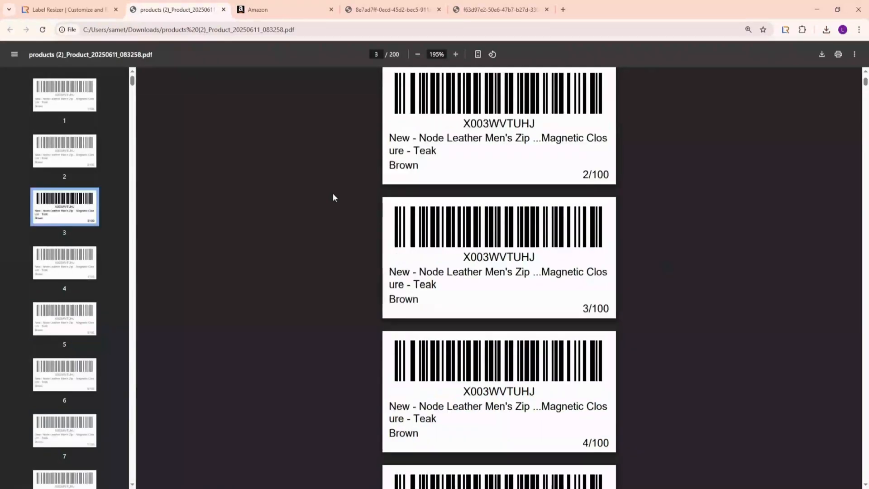
pyautogui.moveTo(326, 195)
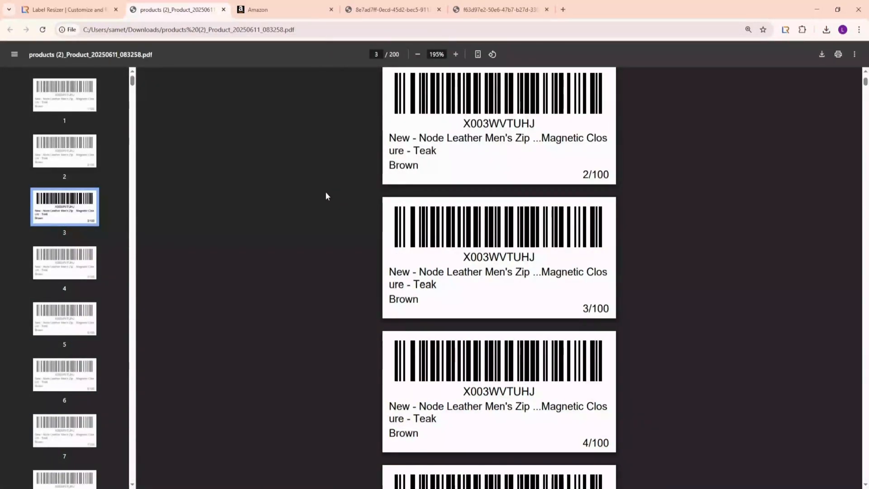
# Download the product spreadsheet template from Generate via Spreadsheet and view its SKU, FNSKU and label-count columns
pyautogui.click(66, 9)
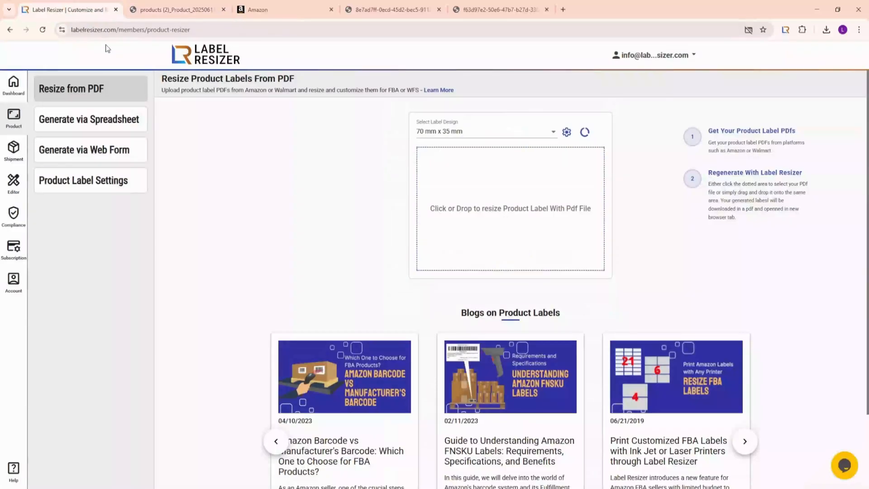
pyautogui.click(89, 119)
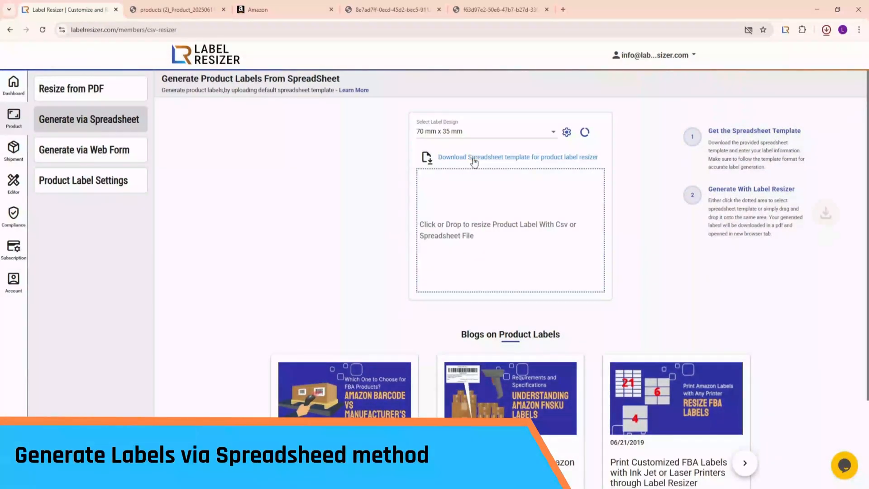
pyautogui.click(516, 156)
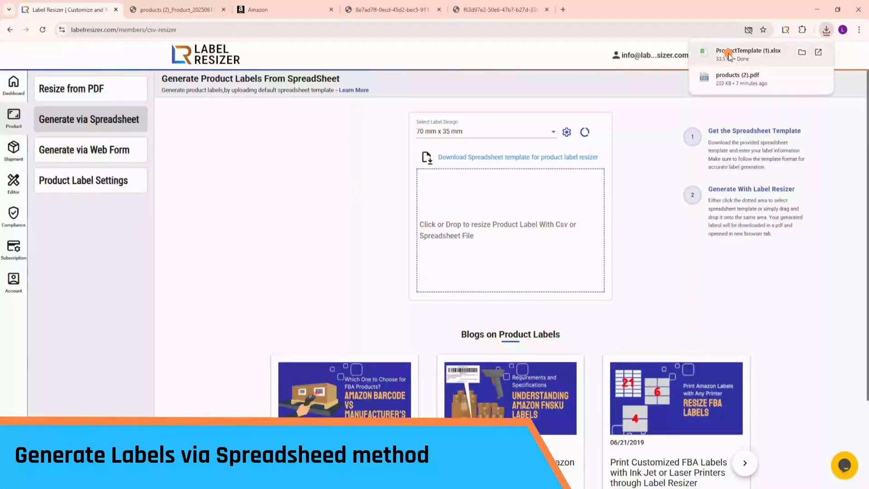
pyautogui.click(749, 51)
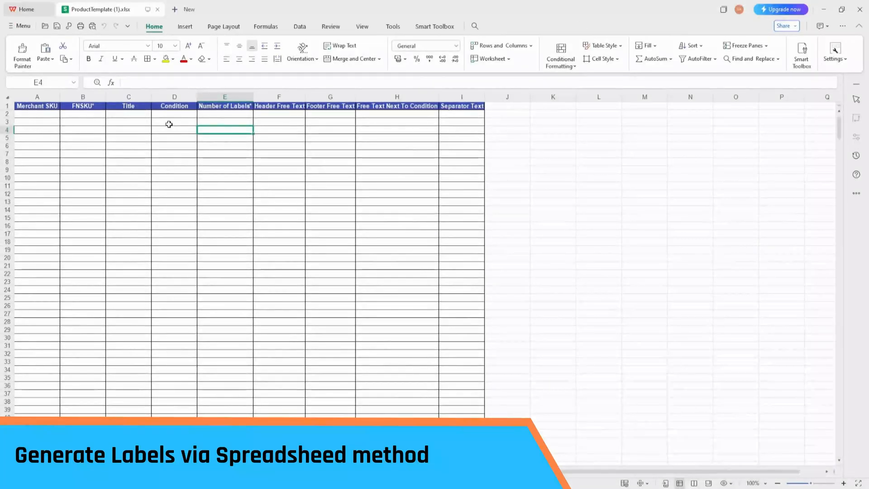
pyautogui.click(83, 114)
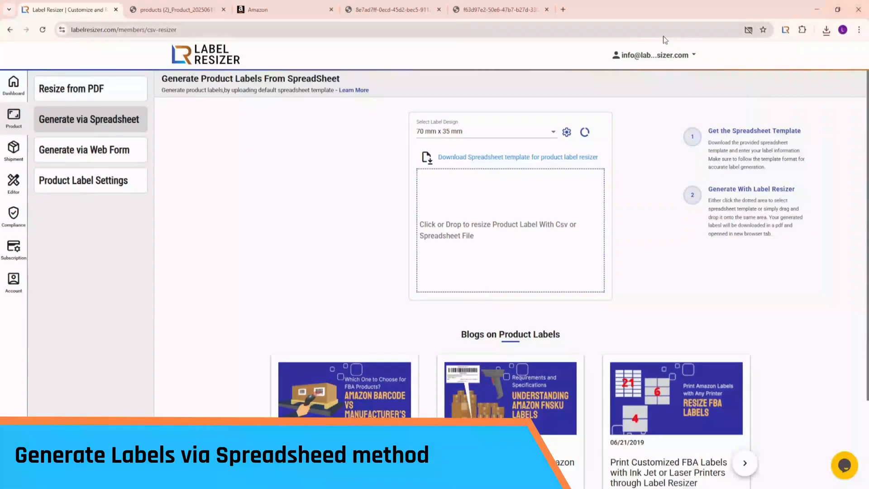
pyautogui.moveTo(465, 211)
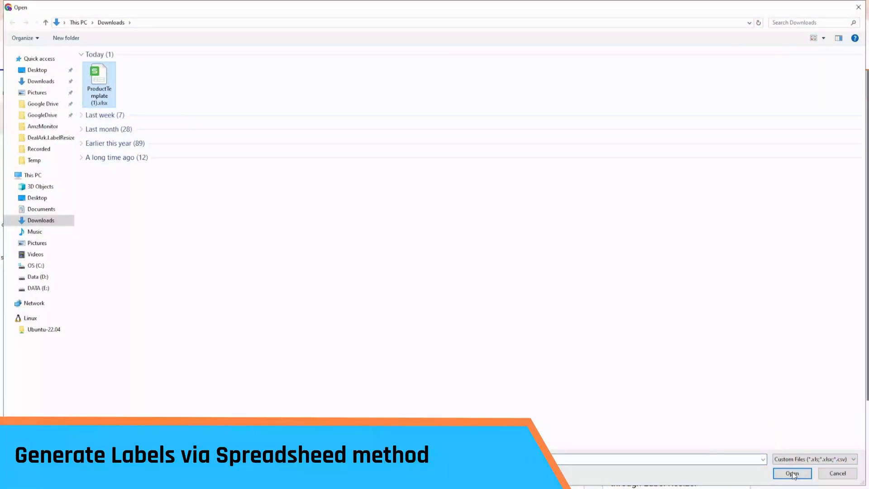
# Upload ProductTemplate (1).xlsx and review the generated 200-label PDF numbered like 2/100
pyautogui.click(792, 473)
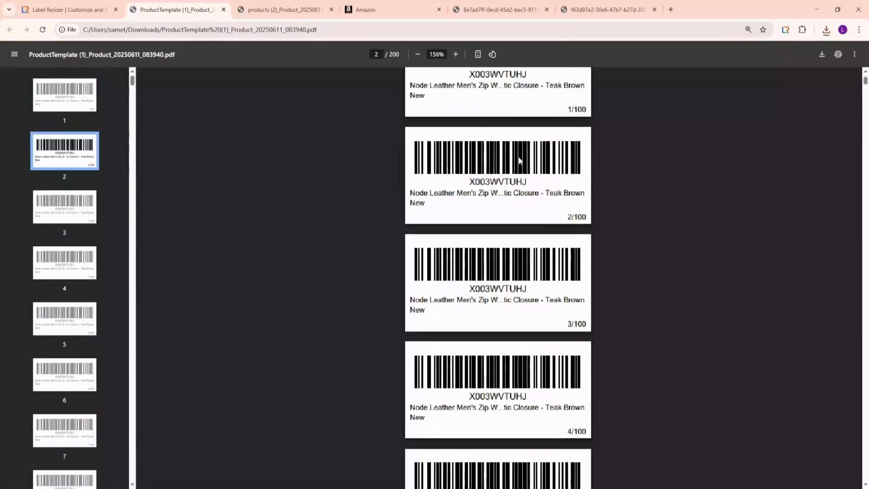
pyautogui.scroll(3)
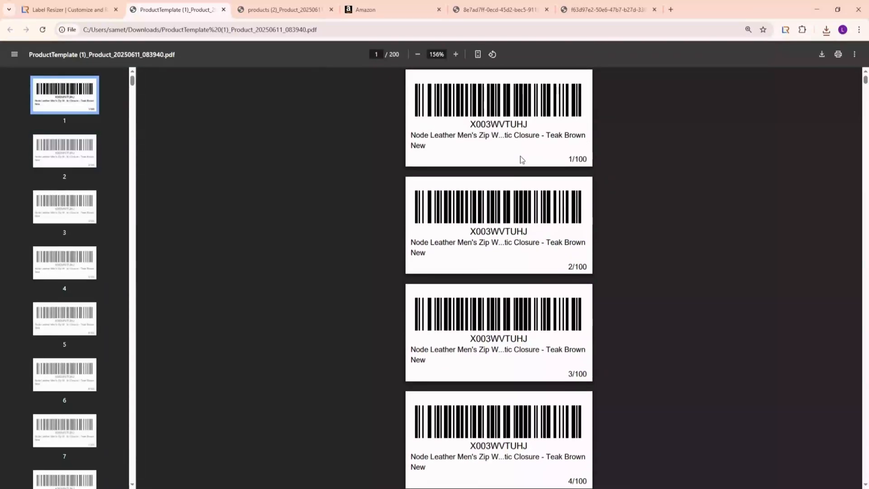
pyautogui.scroll(-3)
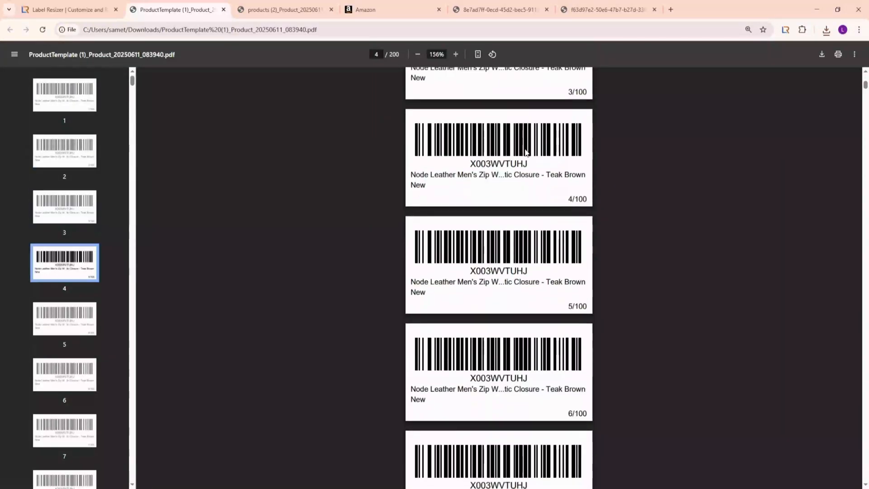